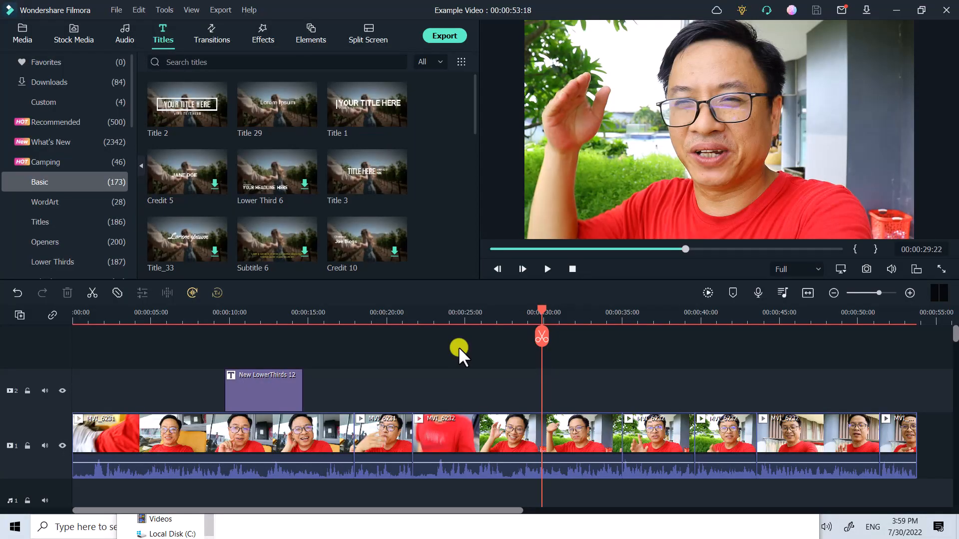
pyautogui.moveTo(249, 15)
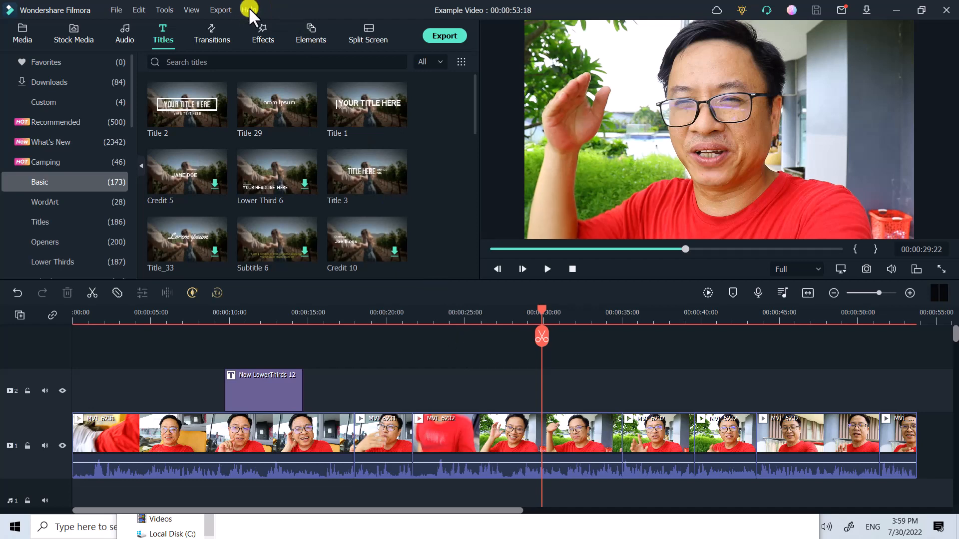
# Show Help > About to confirm Filmora version 11.5.1.
pyautogui.click(249, 10)
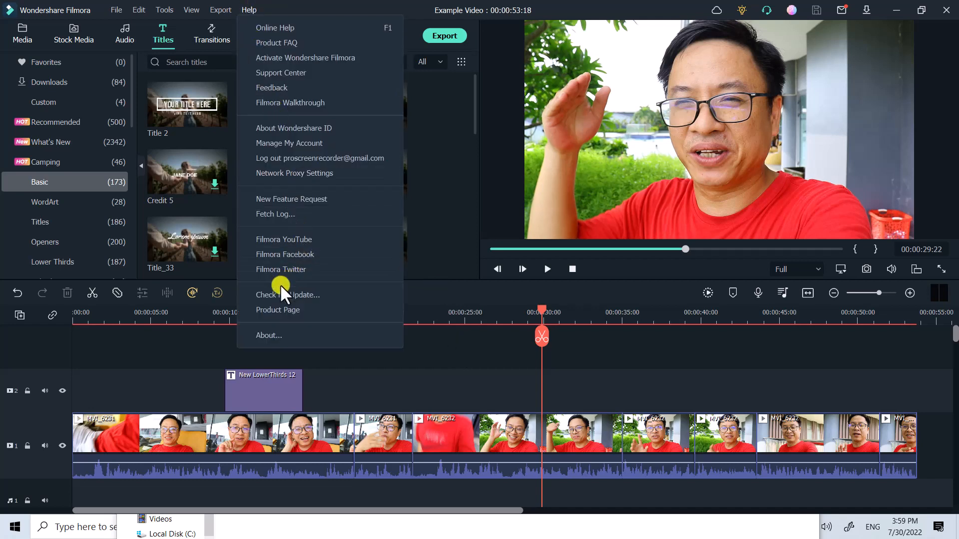
pyautogui.moveTo(297, 310)
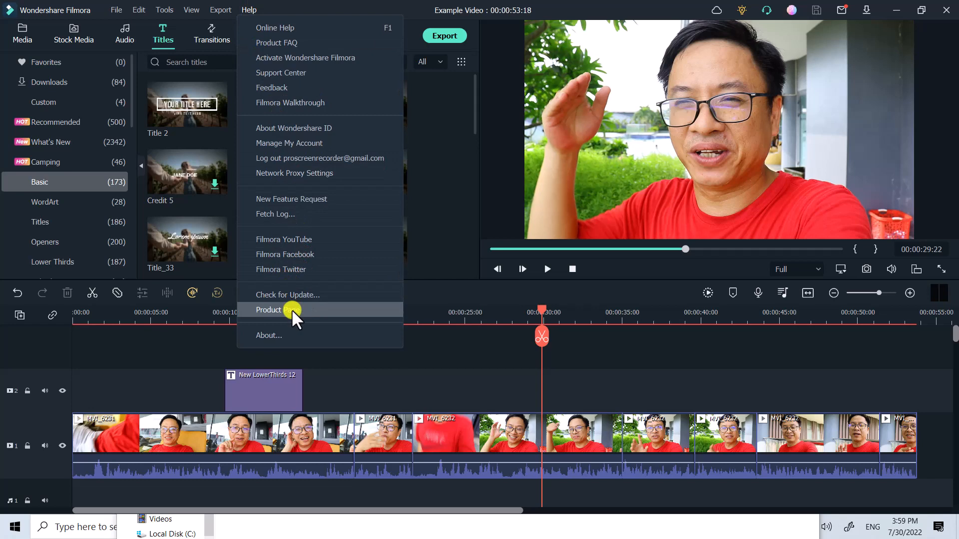
pyautogui.moveTo(277, 335)
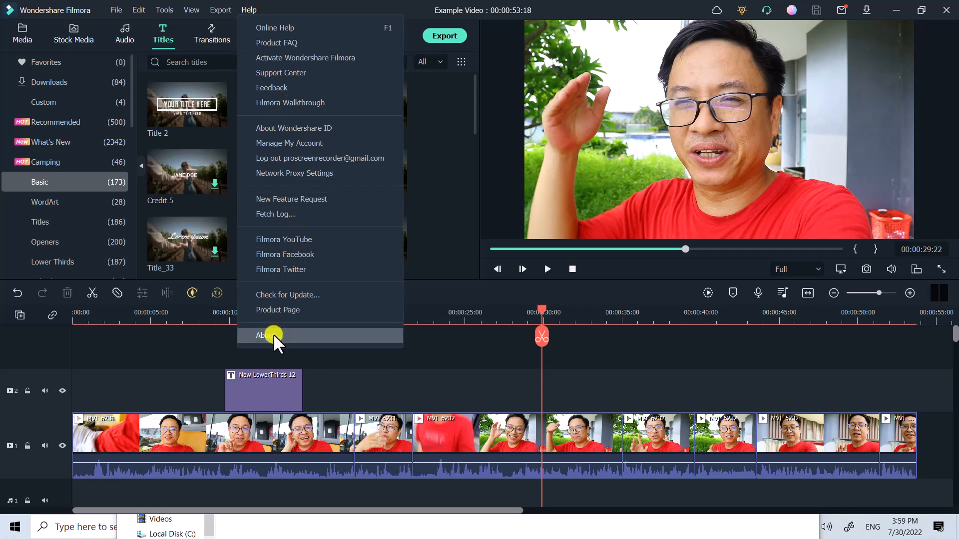
pyautogui.click(264, 335)
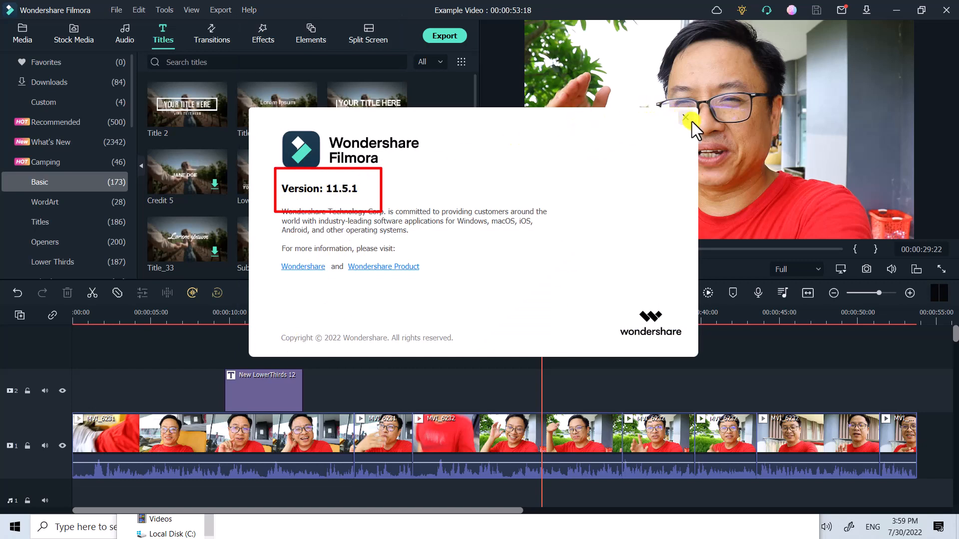
# Dismiss the About window and go to the project's Media library.
pyautogui.click(685, 119)
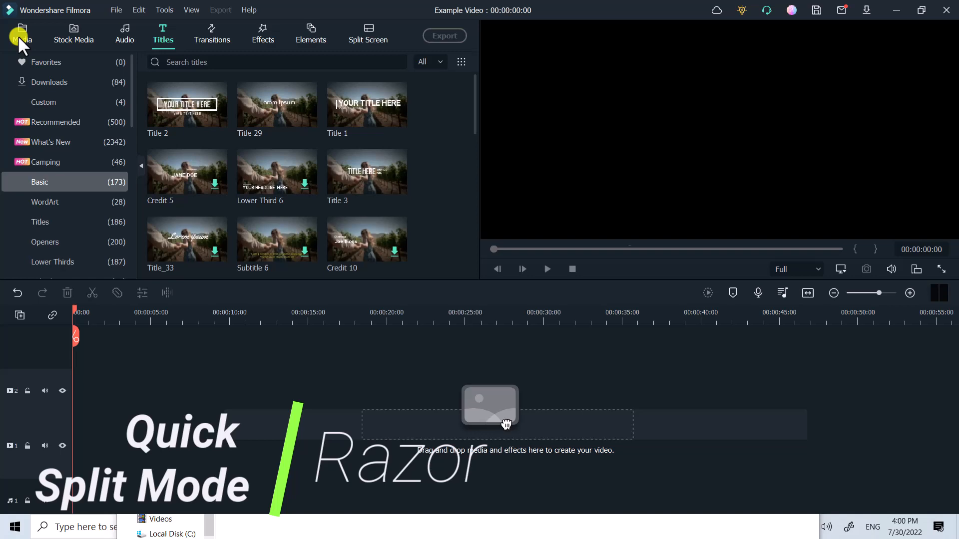
pyautogui.click(22, 33)
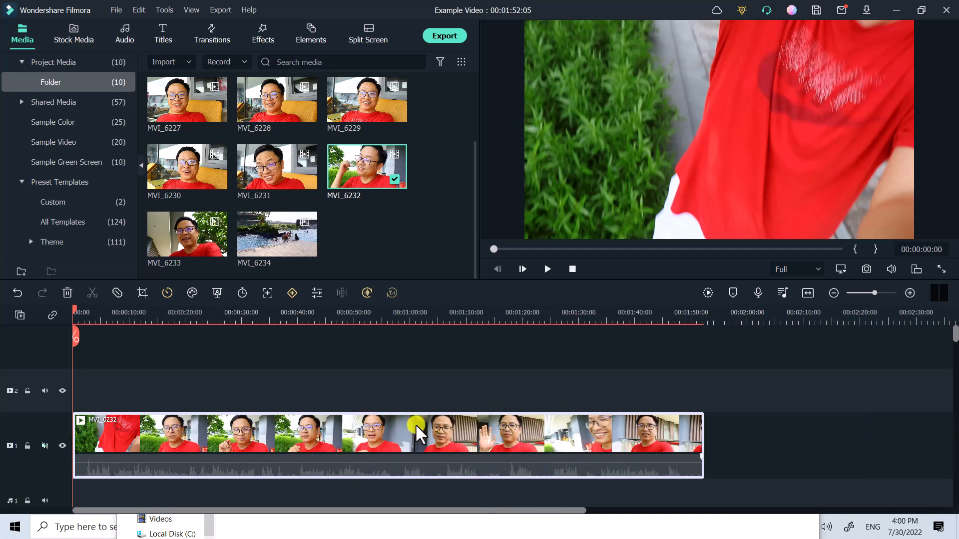
pyautogui.moveTo(139, 296)
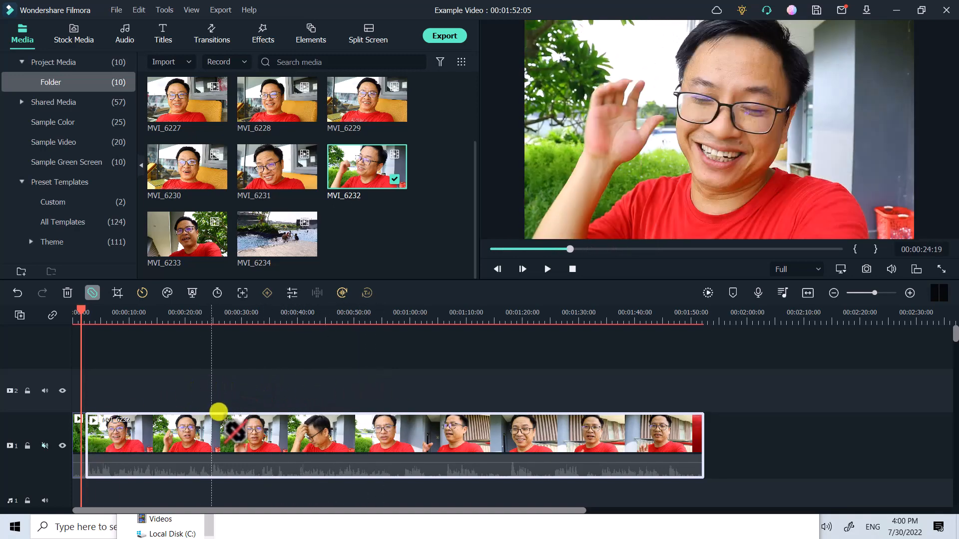
# Cut two sections from MVI_6232 with razor drags across the clip.
pyautogui.moveTo(218, 411); pyautogui.dragTo(292, 422)
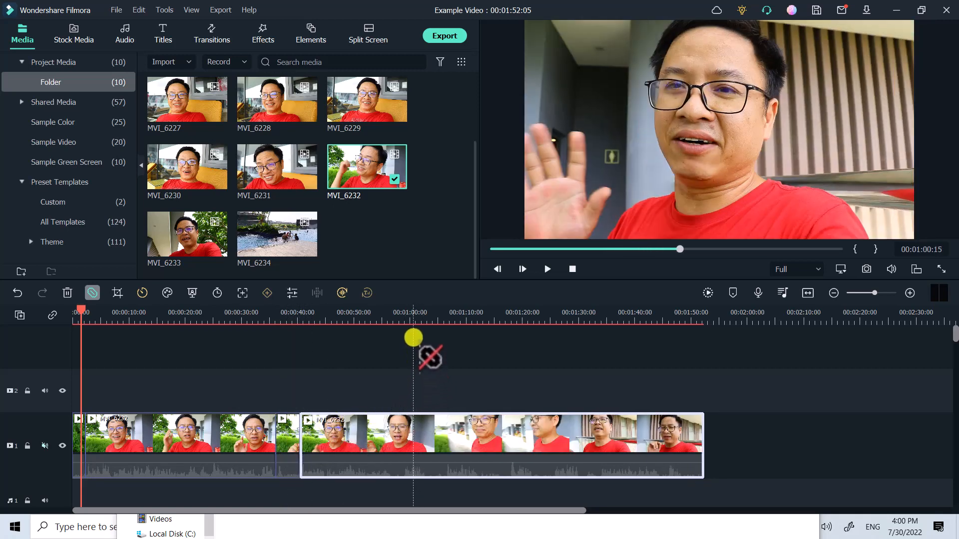
pyautogui.moveTo(413, 337); pyautogui.dragTo(421, 405)
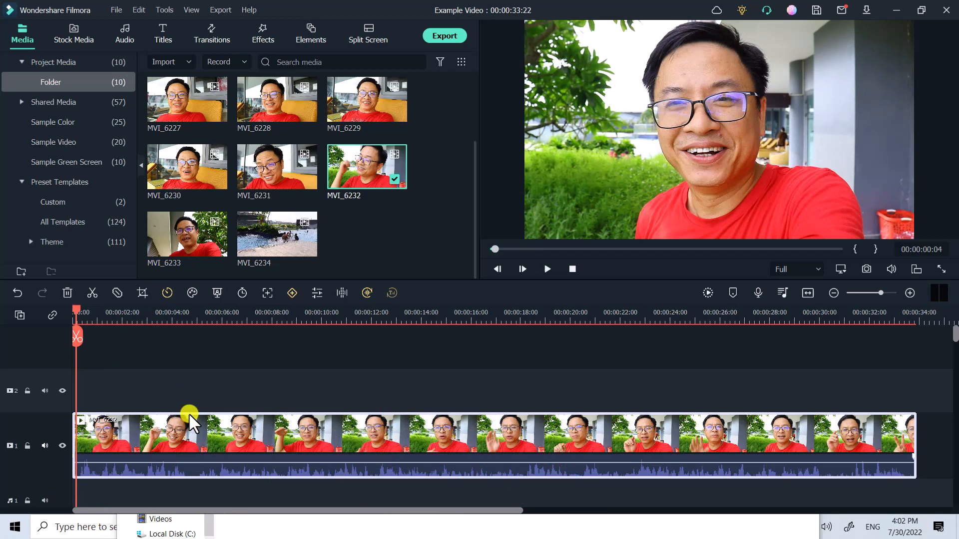
# Double-click the timeline clip to bring up its audio editing panel.
pyautogui.click(546, 269)
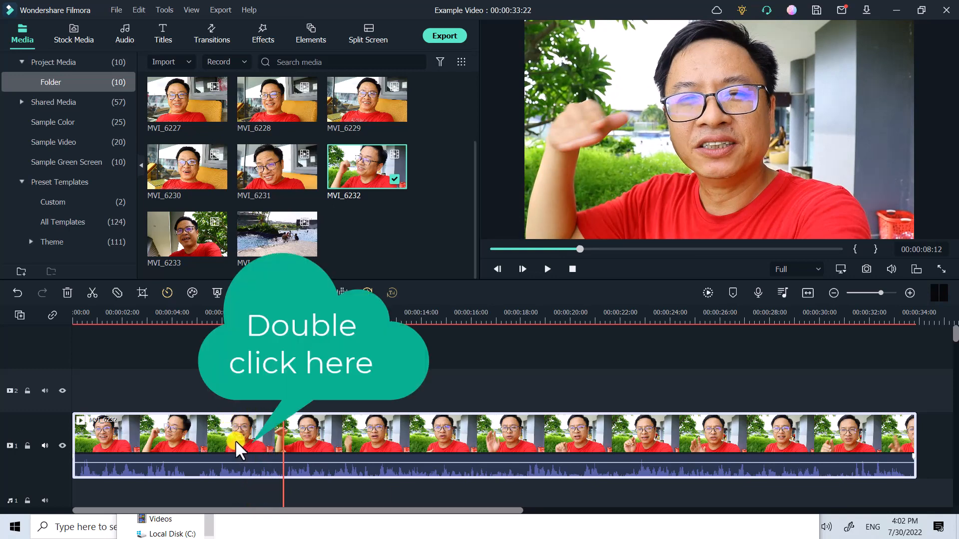
pyautogui.doubleClick(239, 437)
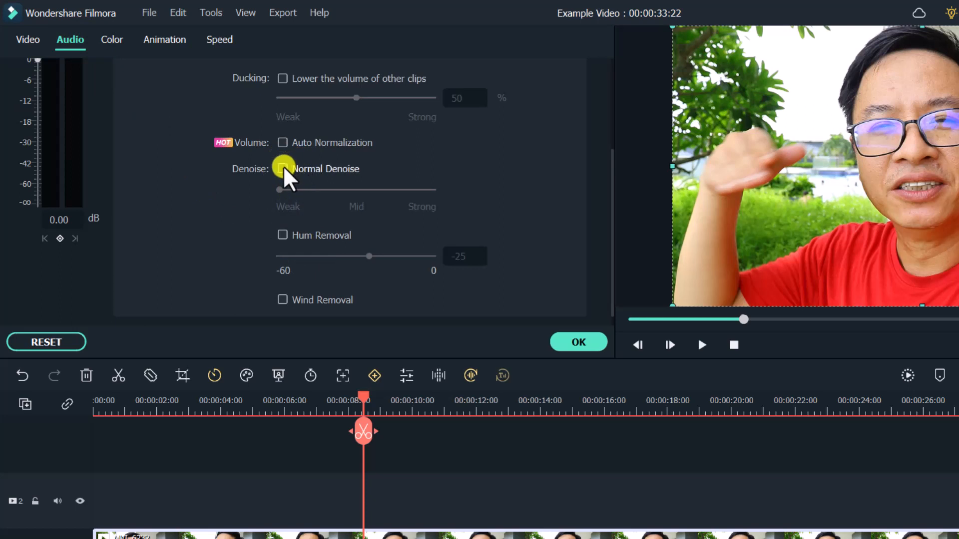
pyautogui.moveTo(263, 174)
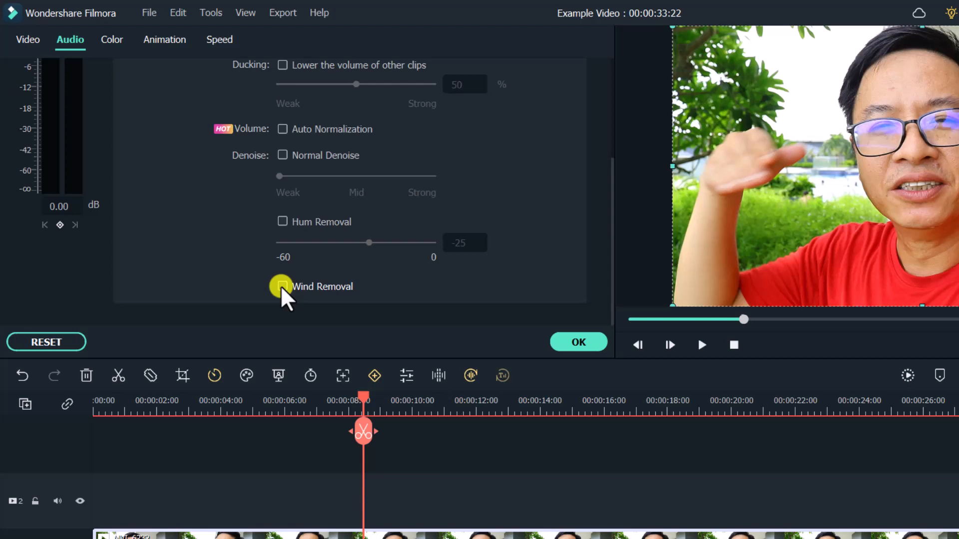
# Tick the Wind Removal checkbox in the clip's Audio settings.
pyautogui.click(282, 286)
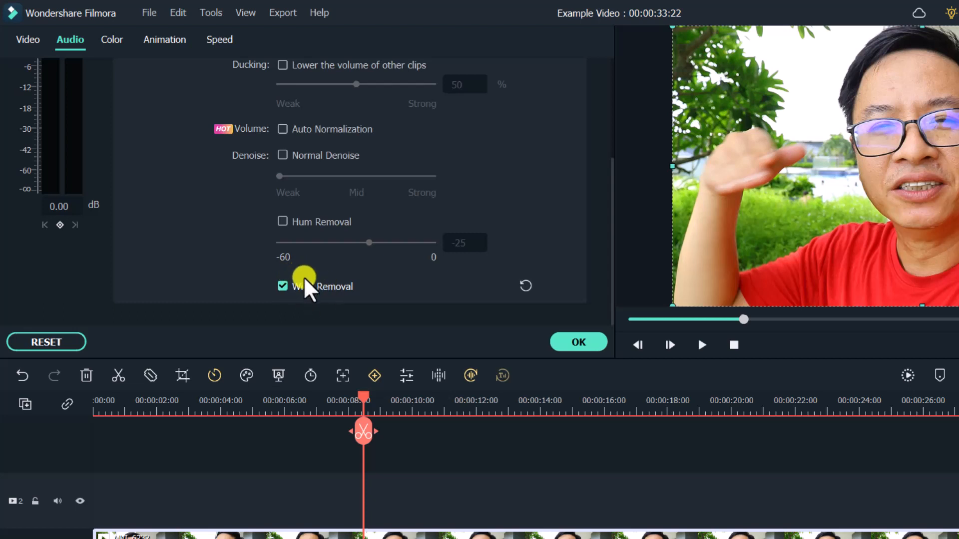